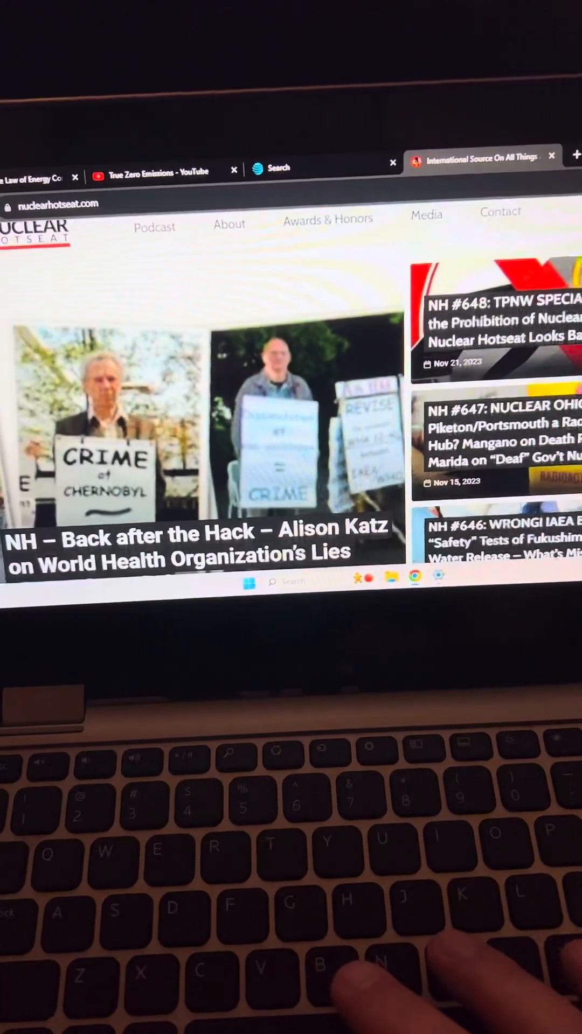
- Scroll the homepage down to the 'Nuclear News… from a Different Perspective' introduction
scroll(down, 3)
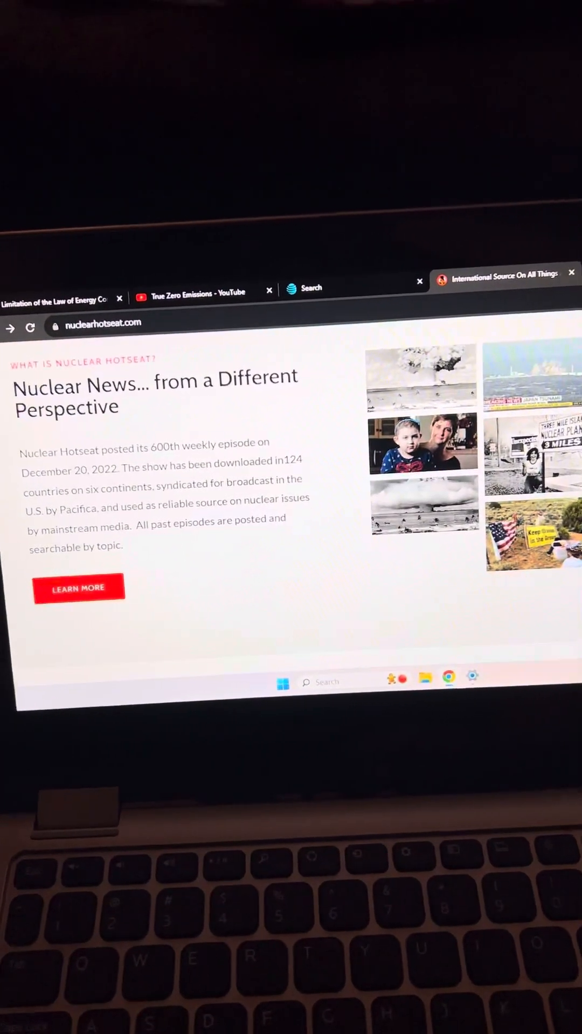
- Scroll past Featured Nuclear Hotseat Guests, Show Stats and Testimonials to the book excerpt offer
scroll(down, 3)
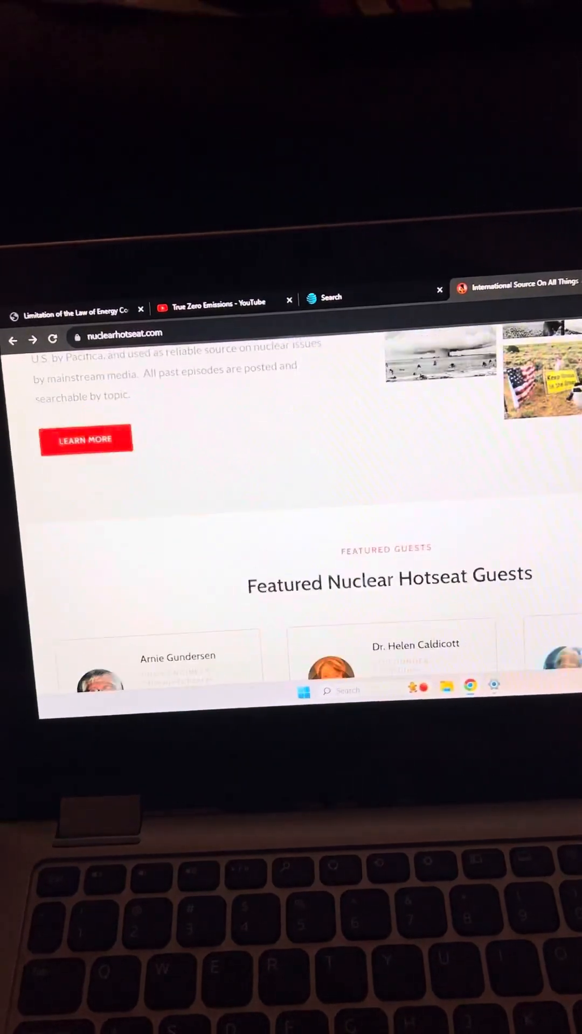
scroll(down, 3)
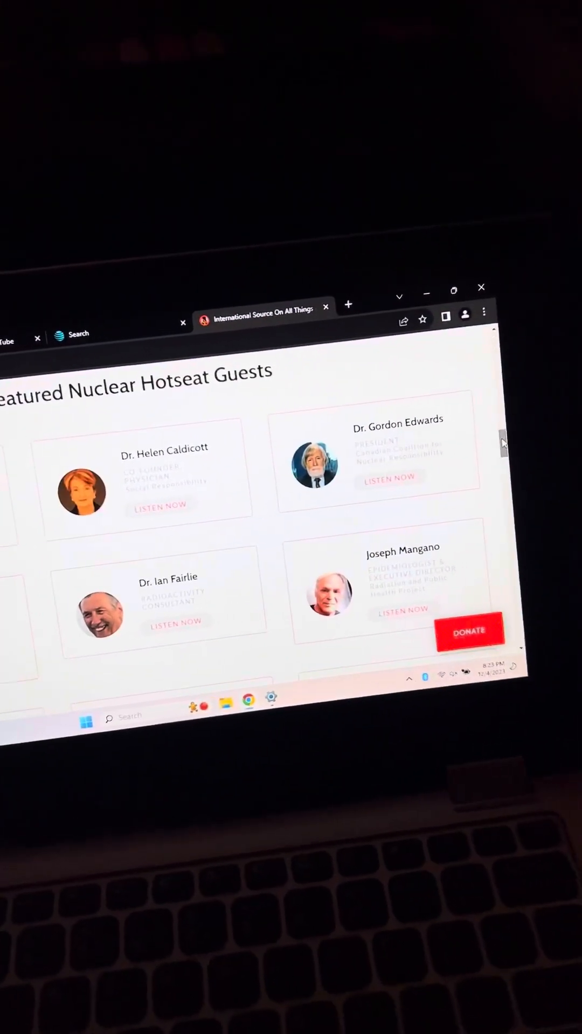
scroll(down, 3)
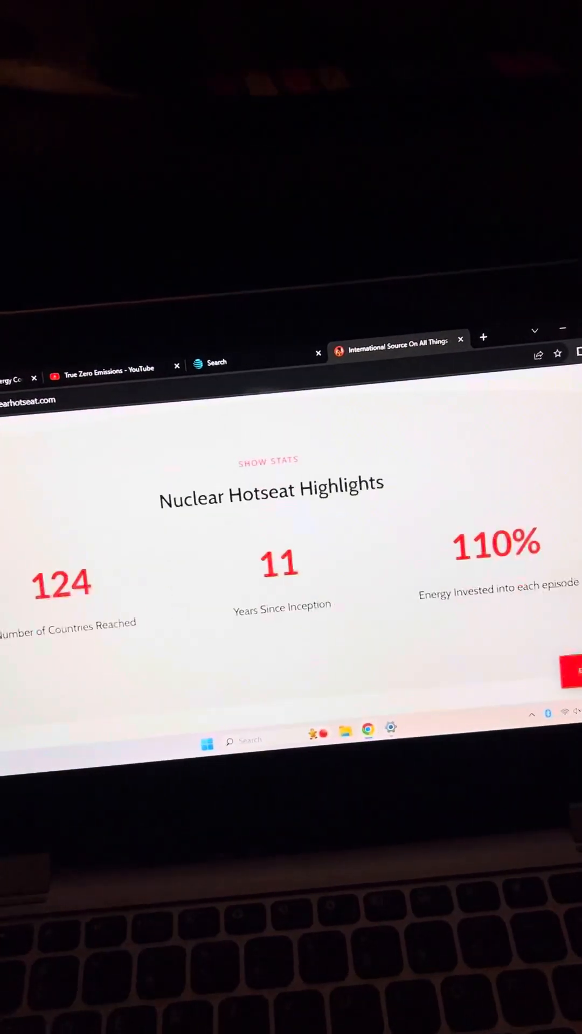
scroll(down, 3)
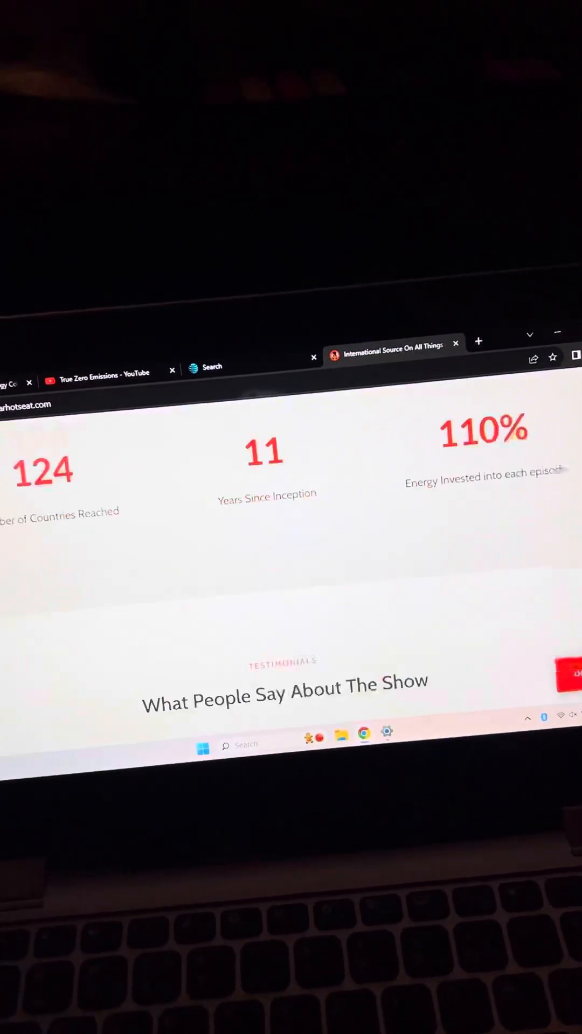
scroll(down, 3)
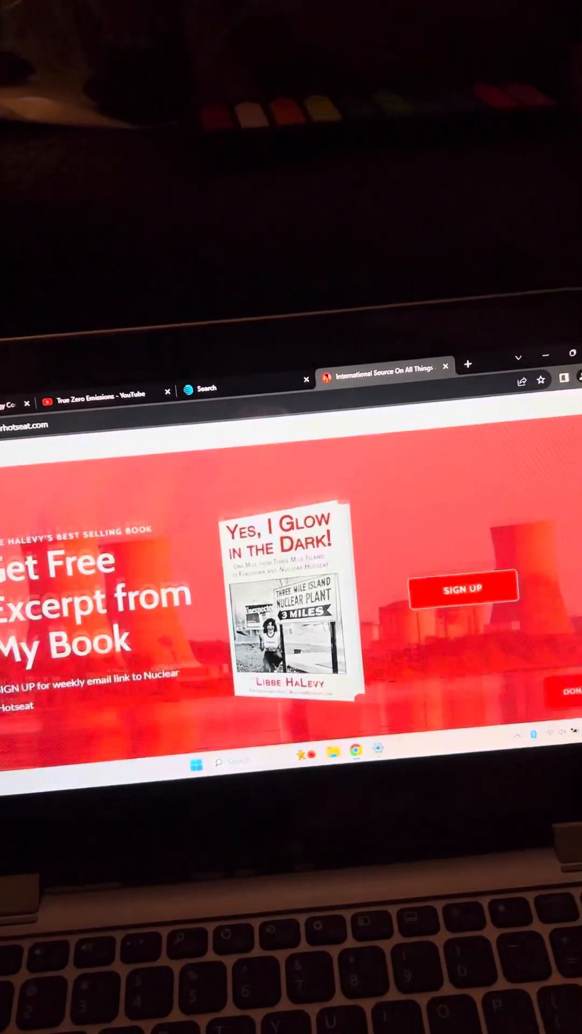
- Scroll past the free book excerpt banner, then back up toward the Featured Guests heading
scroll(down, 3)
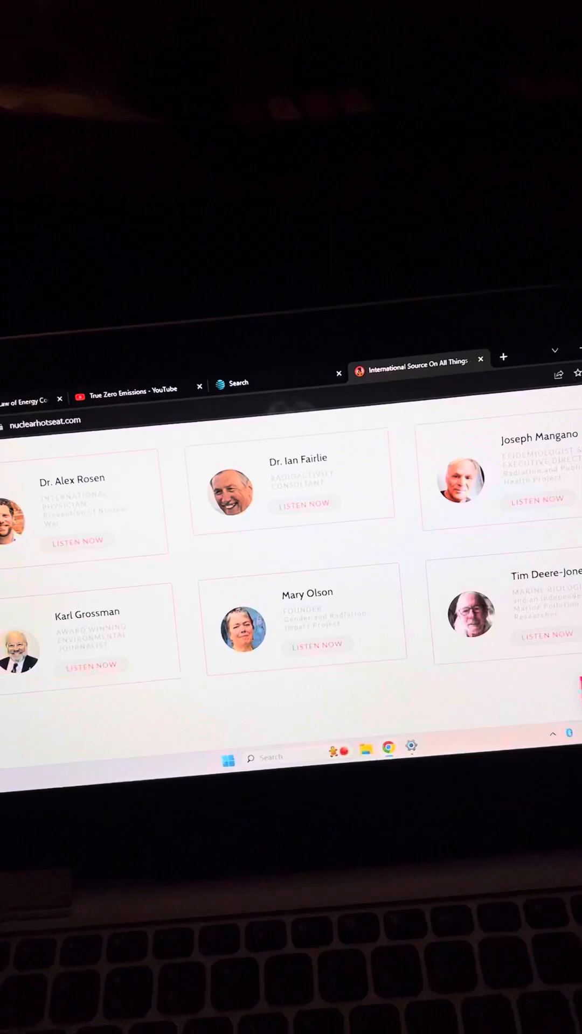
scroll(up, 3)
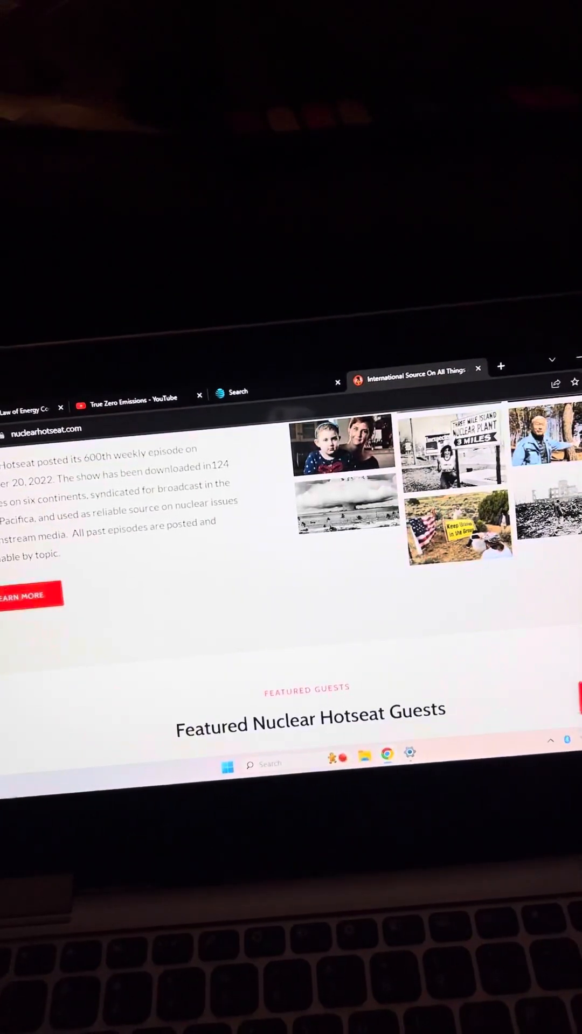
scroll(down, 3)
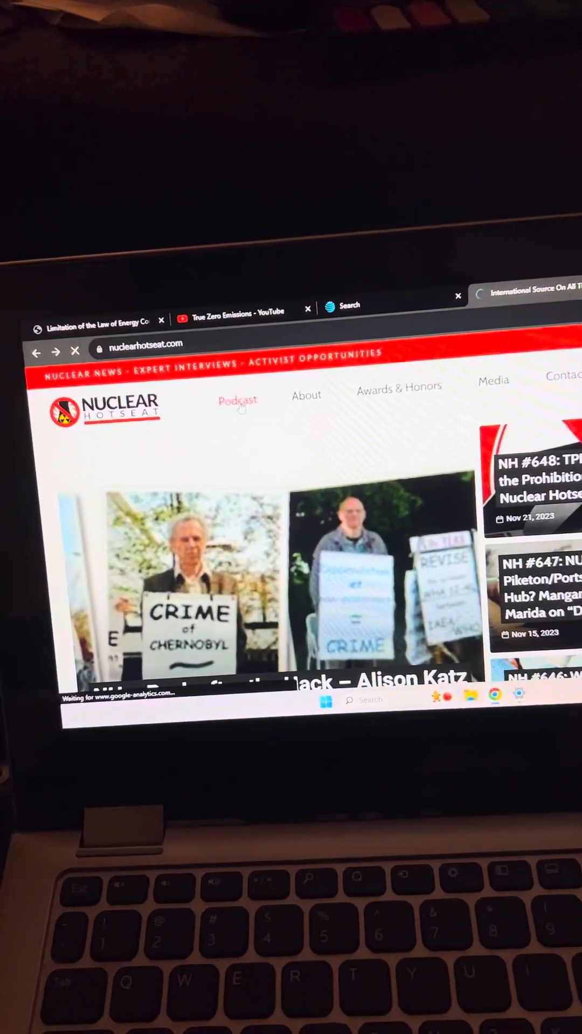
- Open the Podcast page and browse episodes down to NH #647 Nuclear Ohio and Nuclear Halloween
click(238, 400)
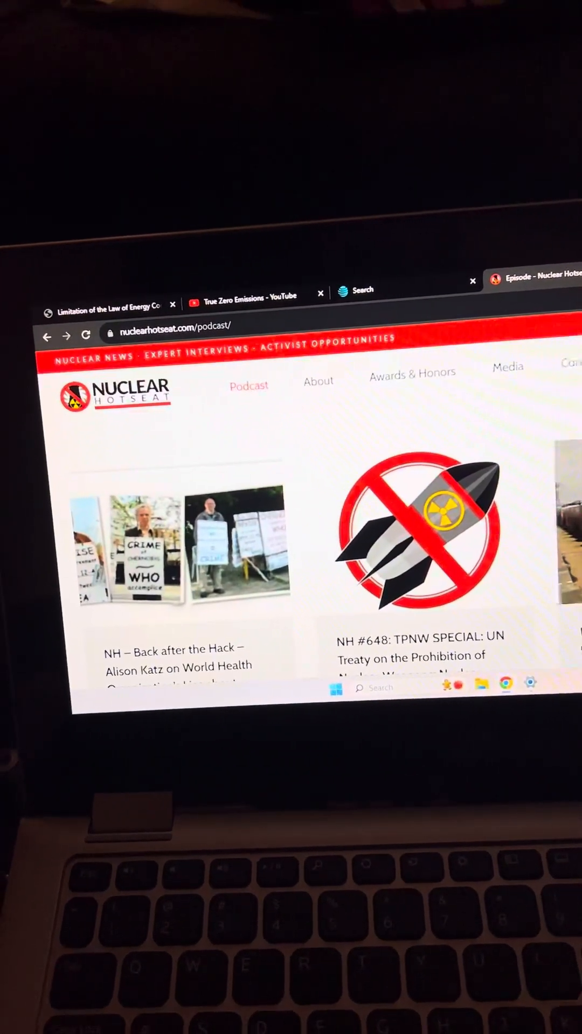
scroll(down, 3)
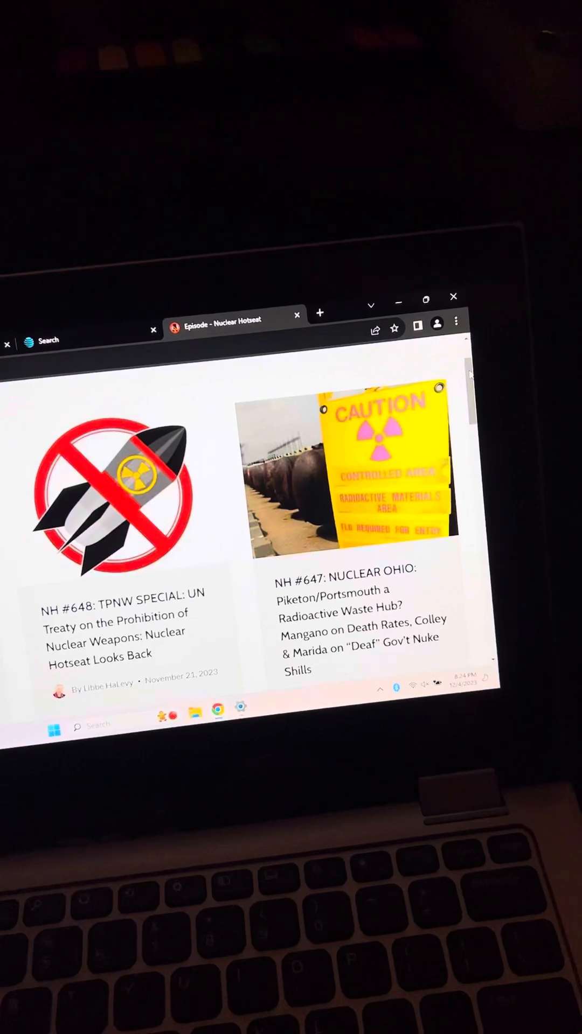
scroll(down, 3)
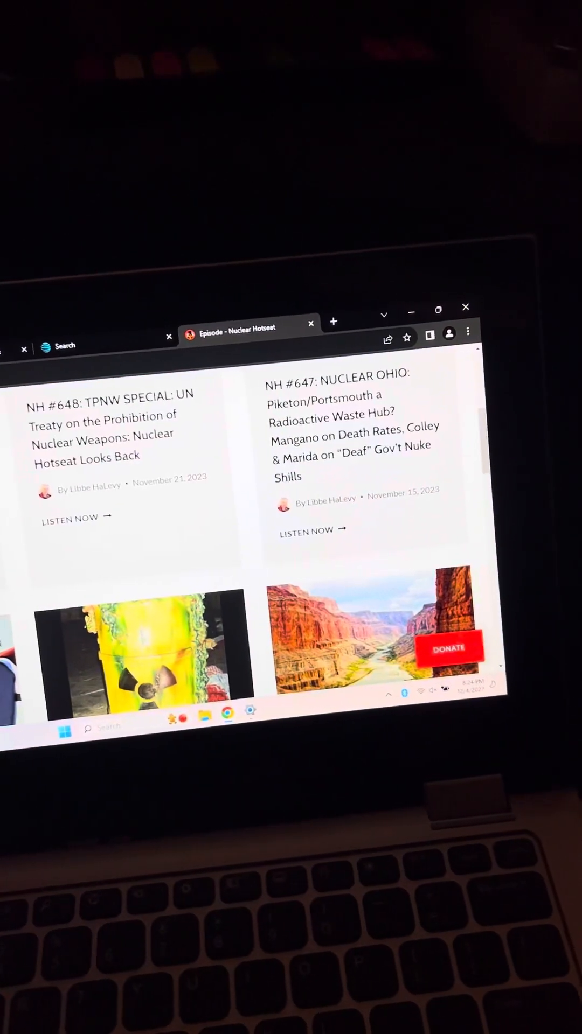
scroll(down, 3)
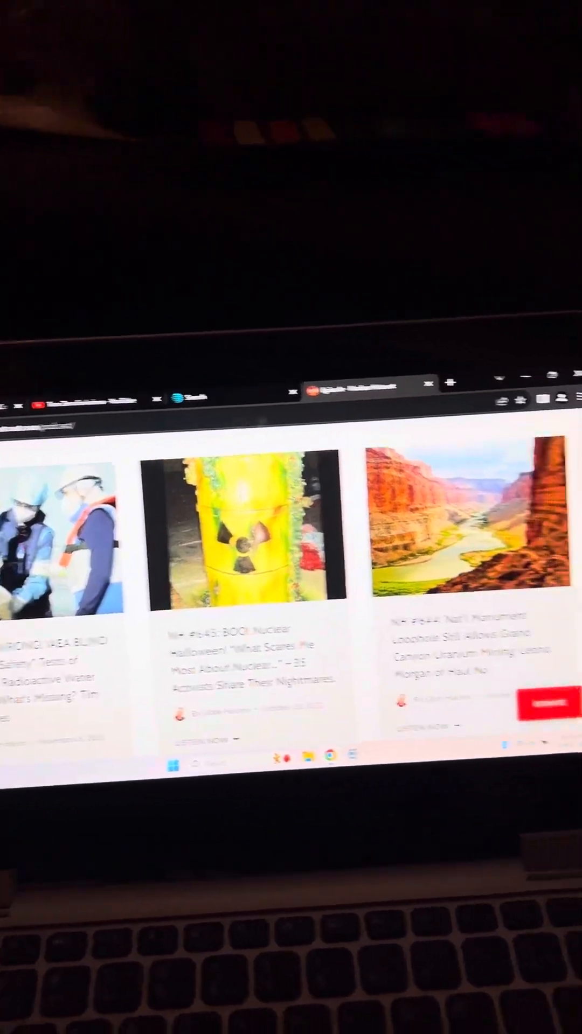
scroll(down, 3)
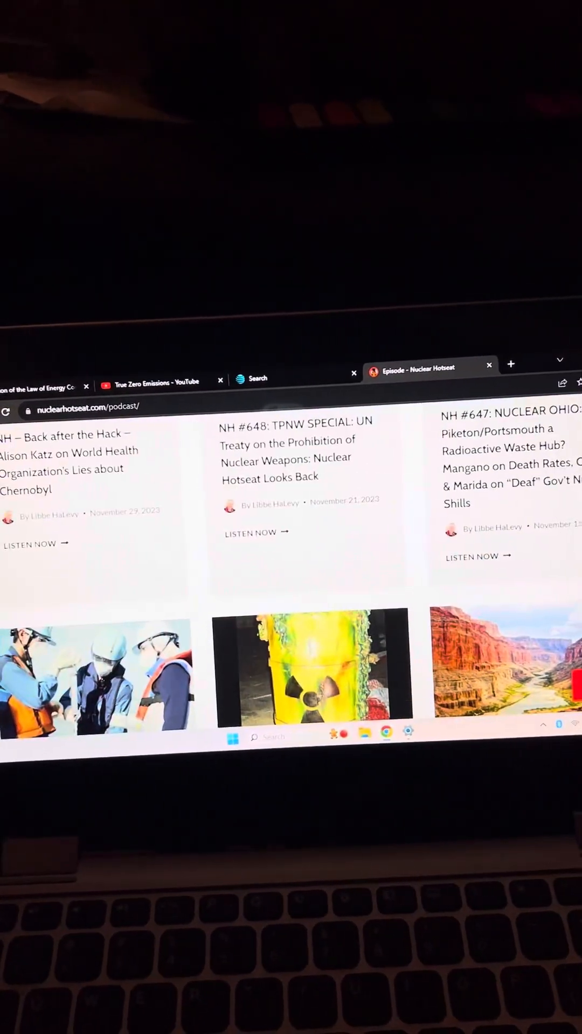
scroll(down, 3)
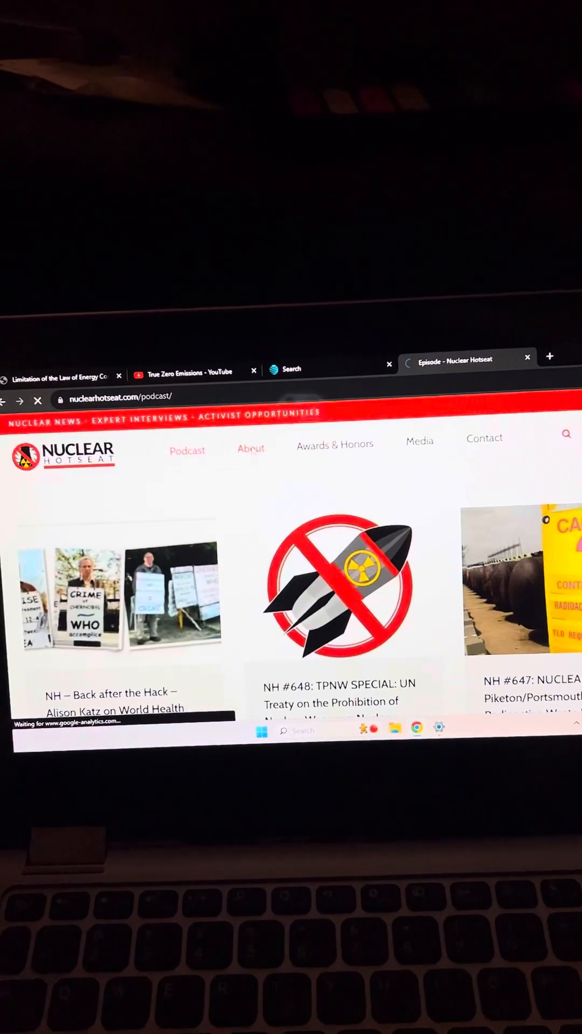
- Load nuclearhotseat.com/about/ and scroll down toward its editorial pledges
click(249, 449)
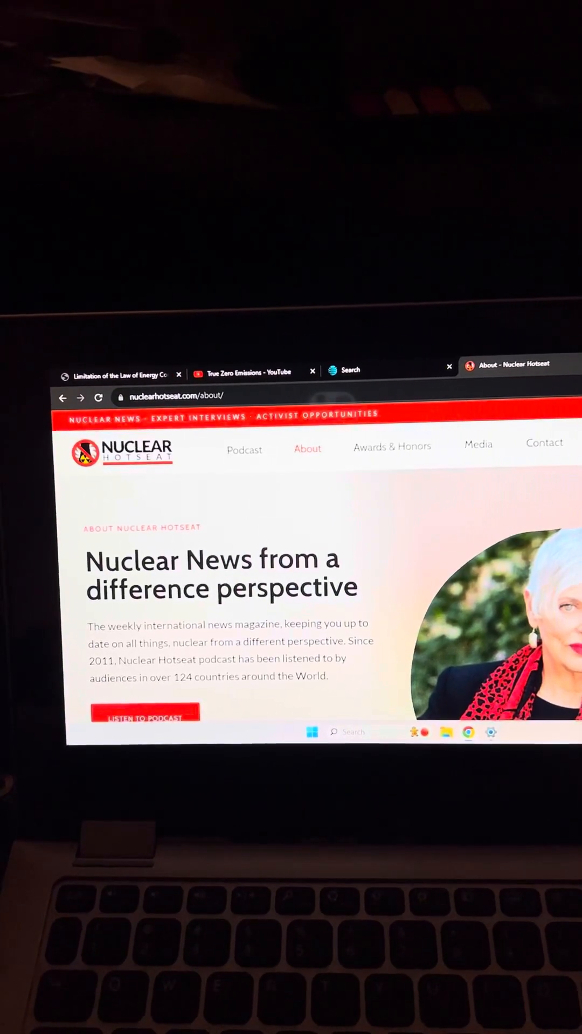
scroll(down, 3)
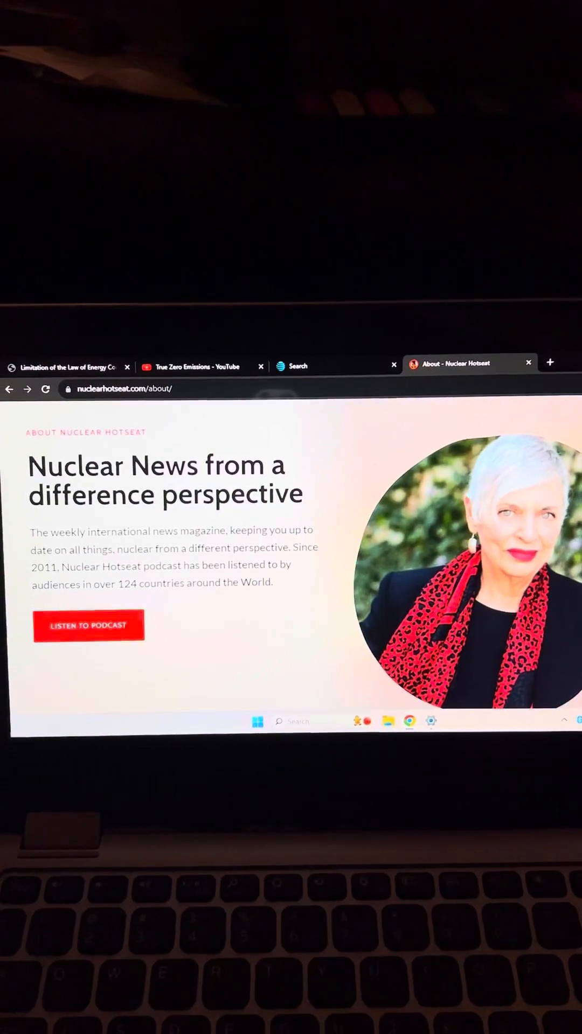
scroll(down, 3)
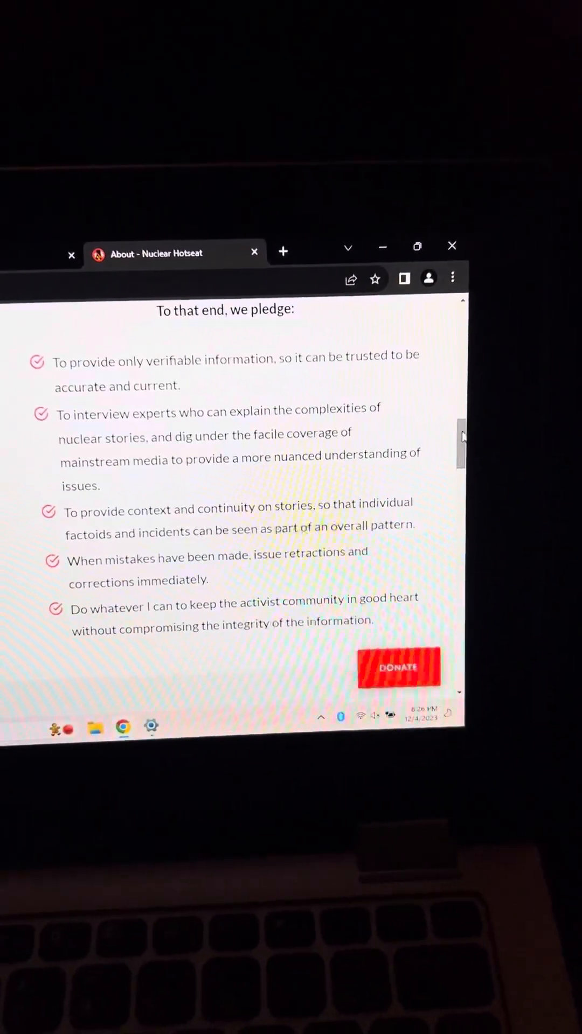
- Scroll past the 'To that end, we pledge:' list to the timeline's 6/14/2011 first episode
scroll(down, 3)
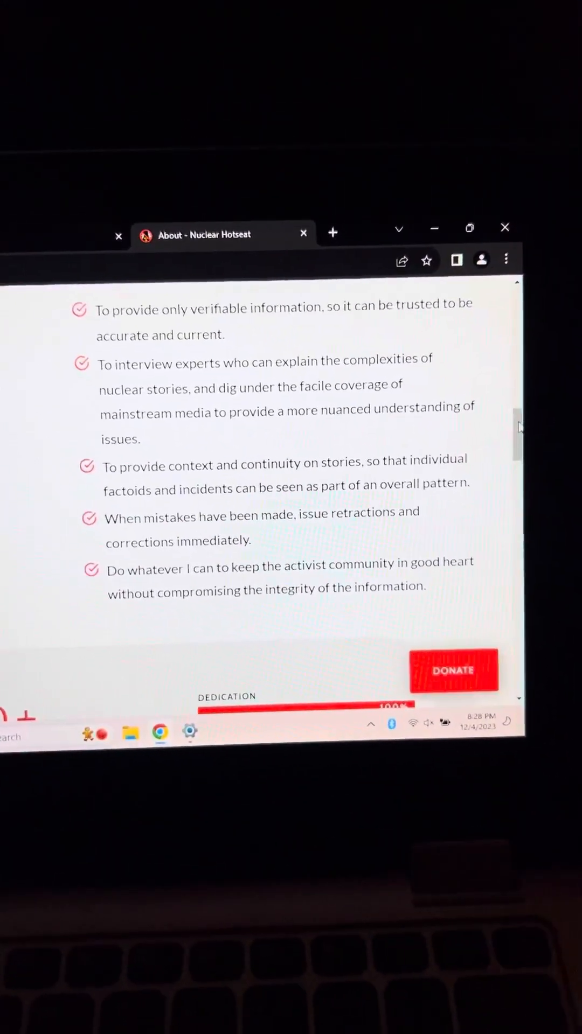
scroll(down, 3)
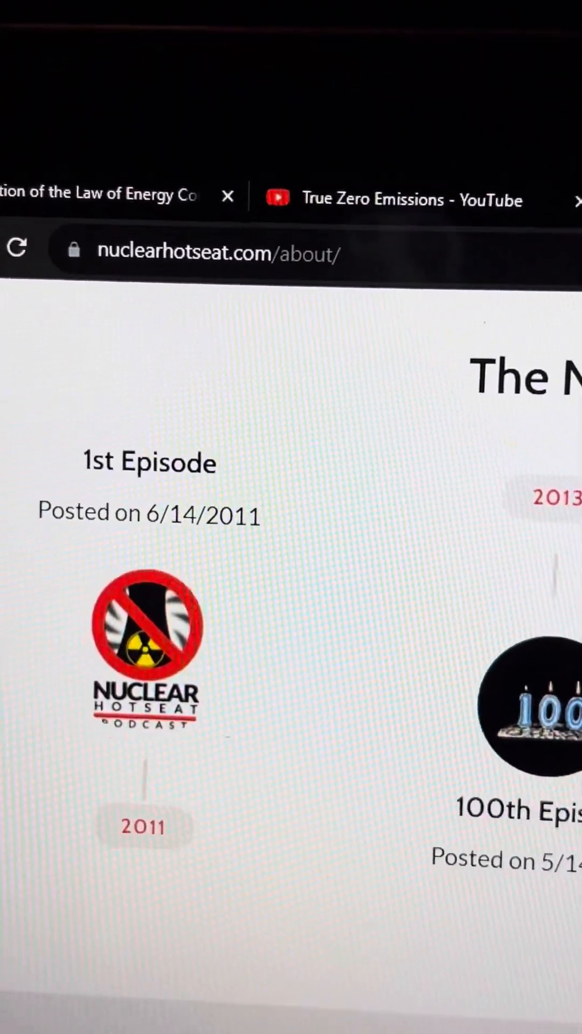
- Scroll past the milestone timeline to the large host portrait section
scroll(down, 3)
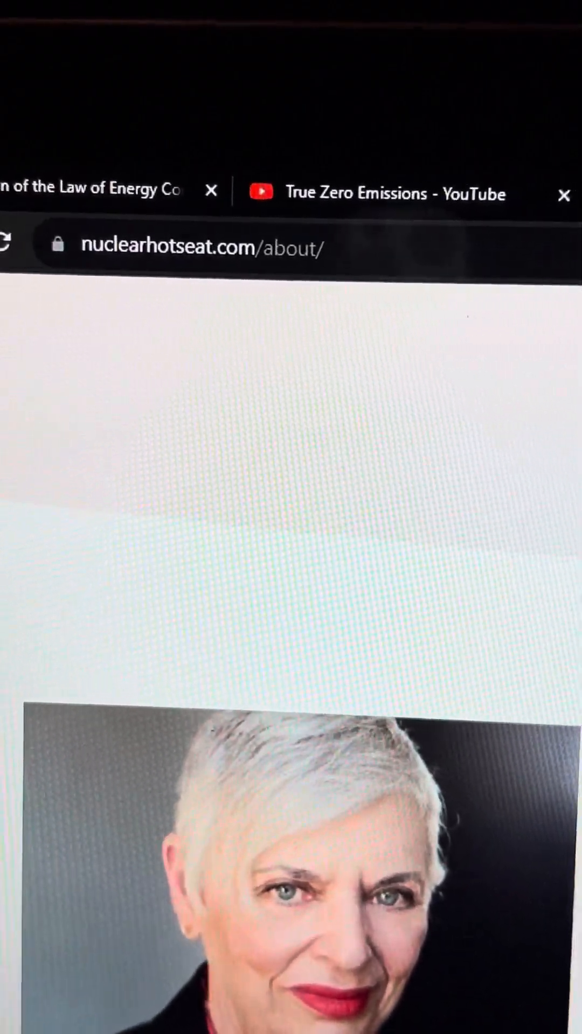